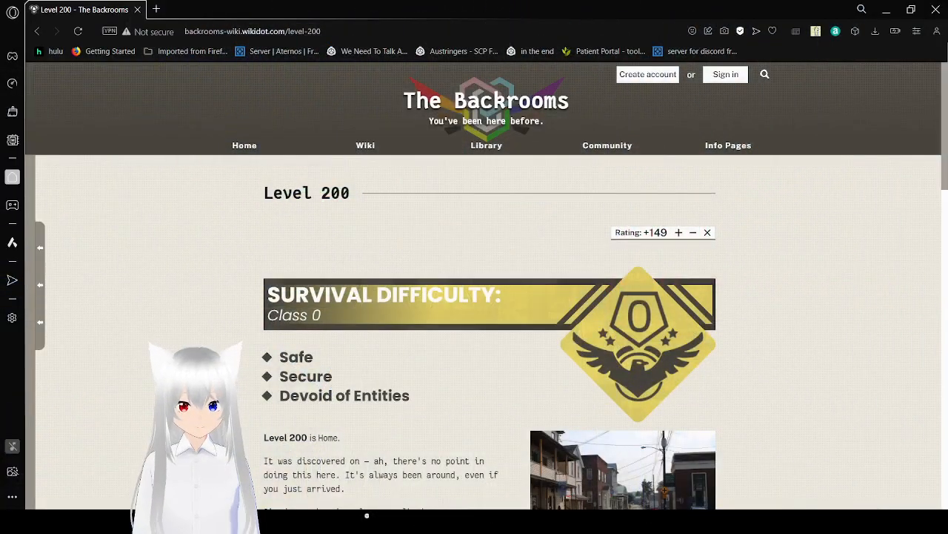
mouse_move(532, 483)
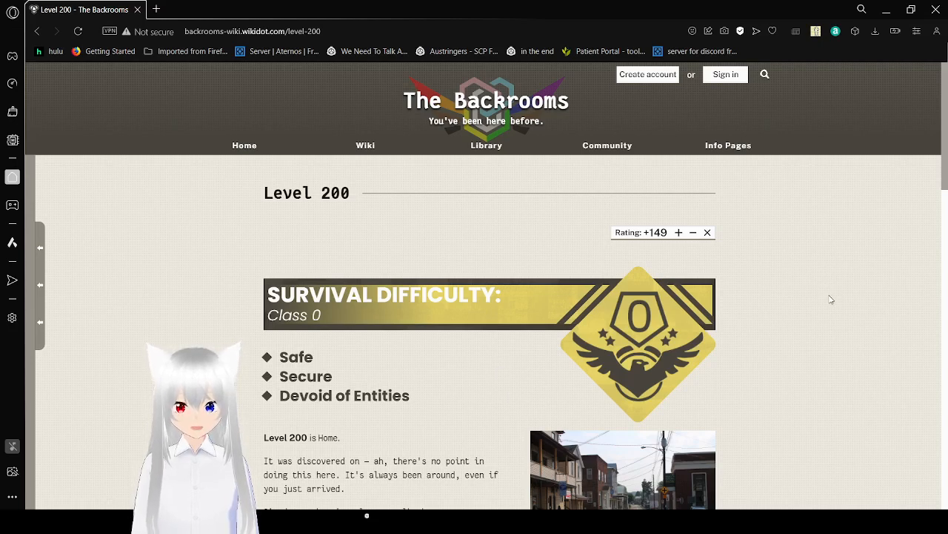
scroll("down", 3)
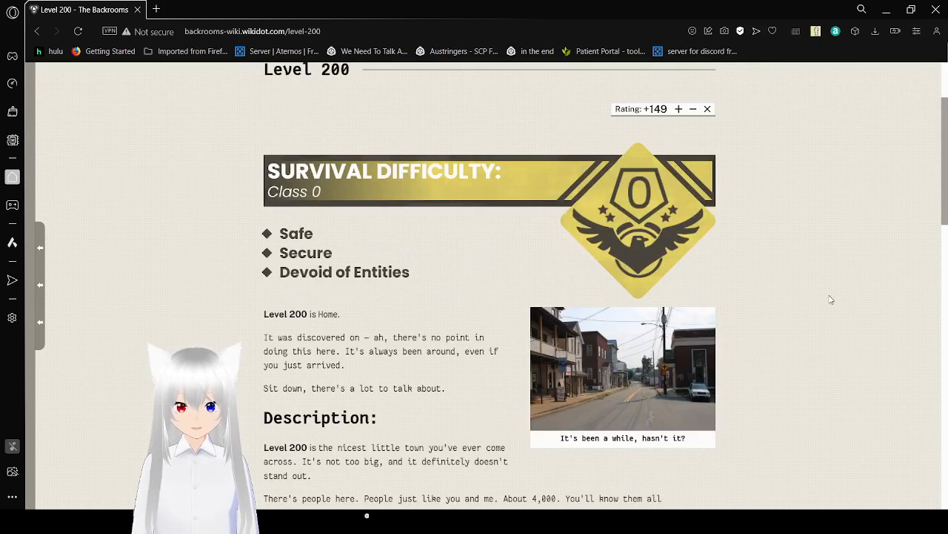
scroll("down", 3)
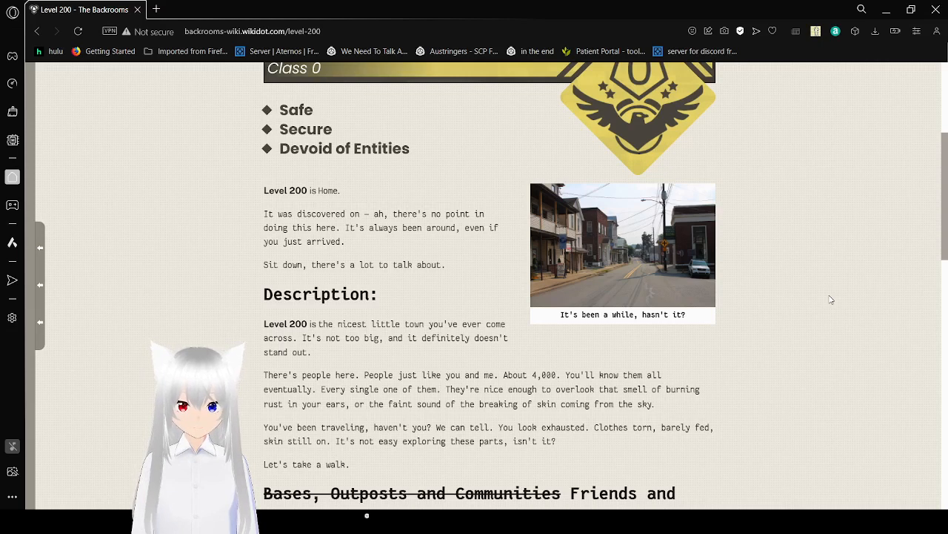
scroll("down", 3)
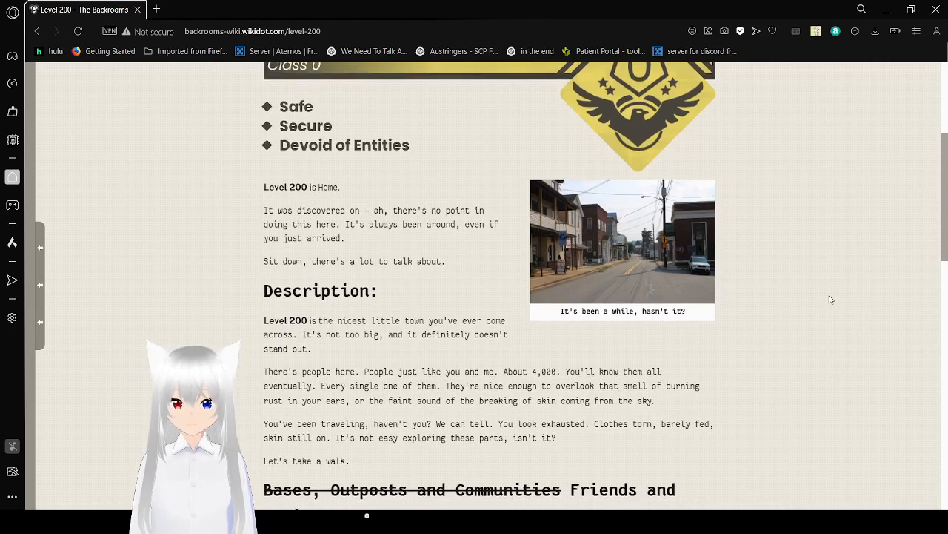
scroll("down", 3)
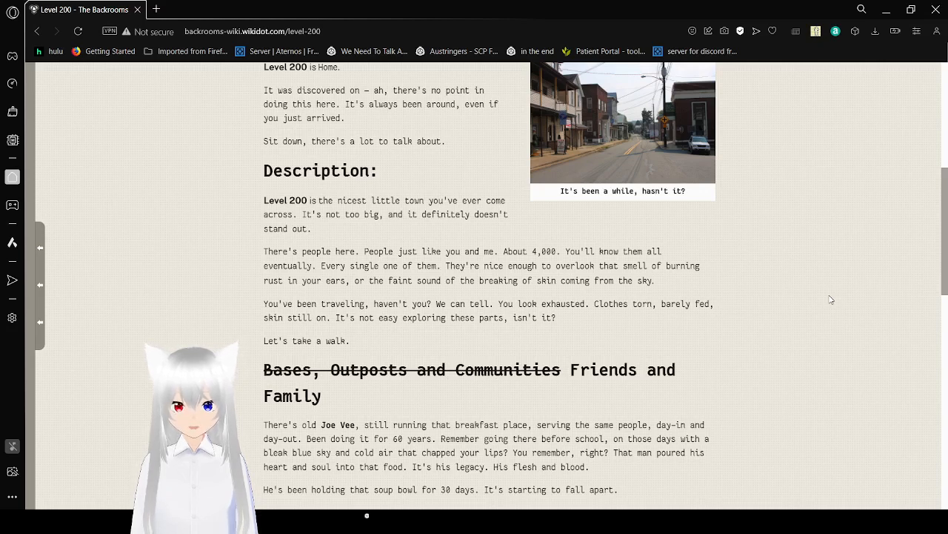
scroll("down", 3)
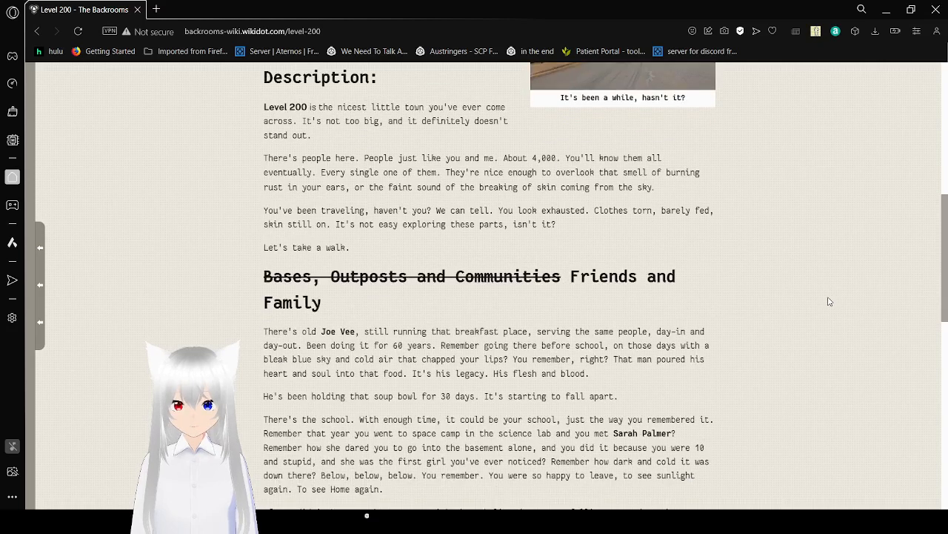
scroll("down", 3)
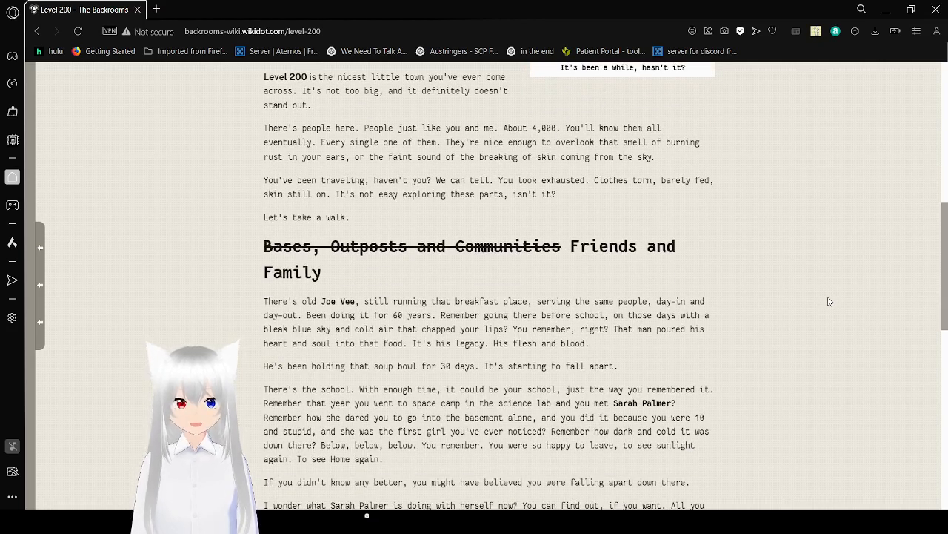
scroll("down", 3)
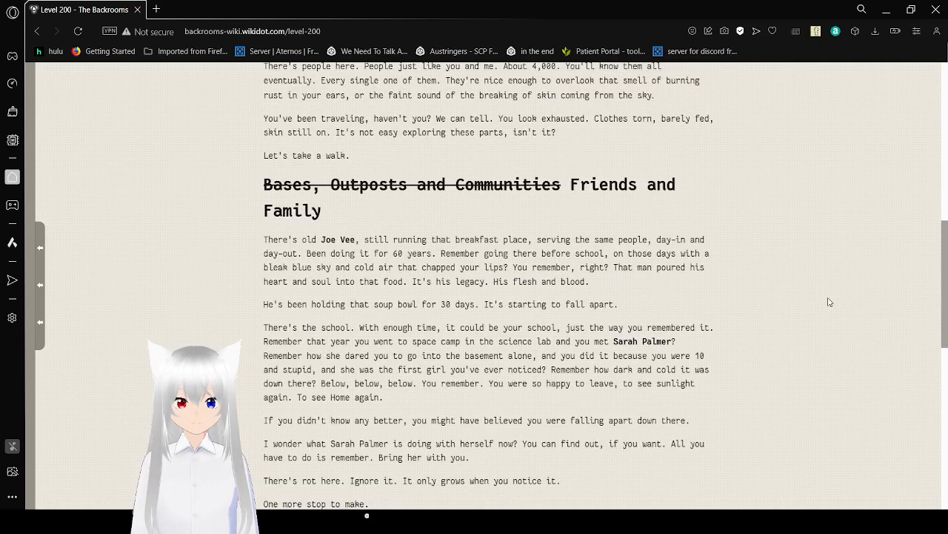
scroll("down", 3)
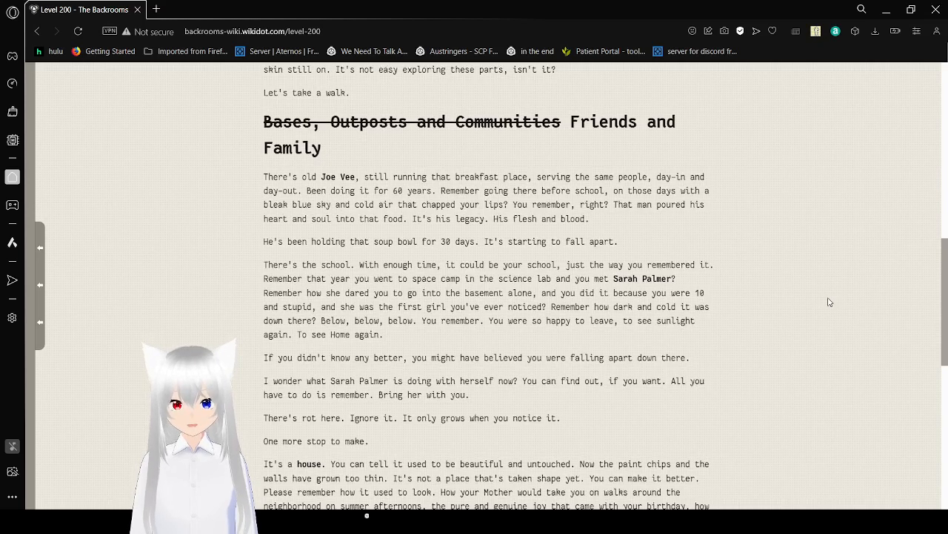
scroll("down", 3)
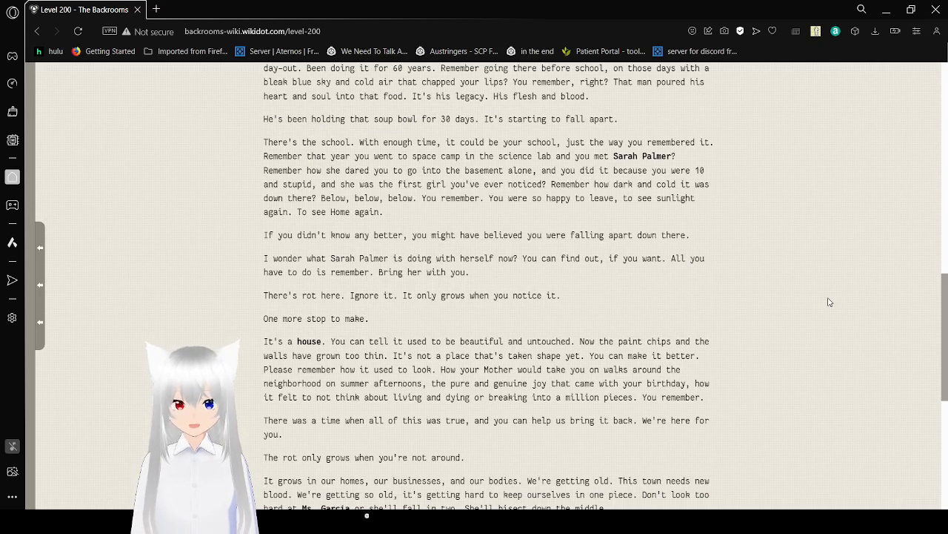
scroll("down", 3)
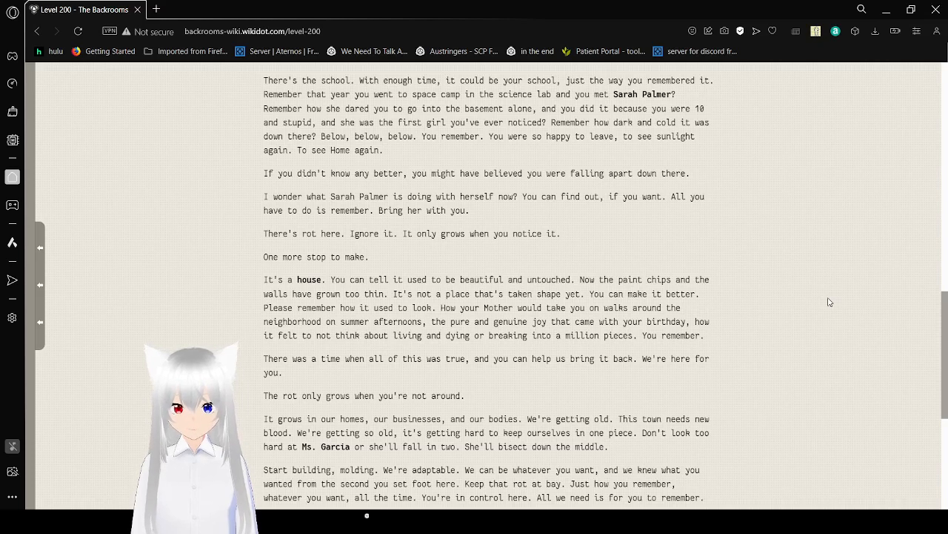
scroll("down", 3)
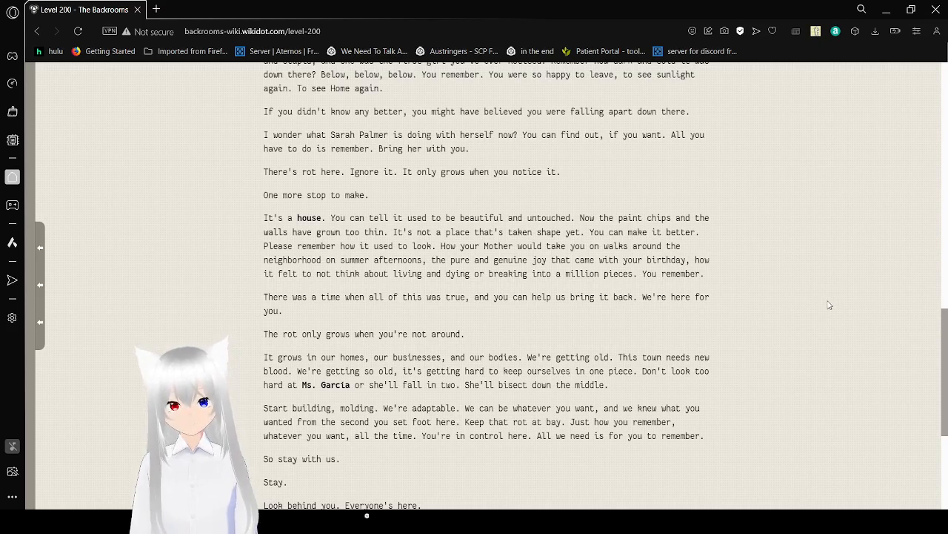
scroll("down", 3)
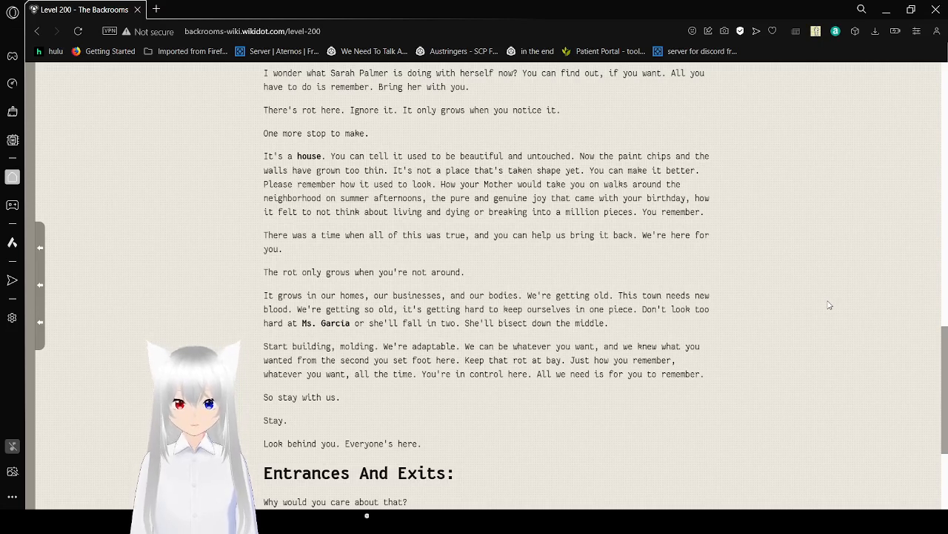
mouse_move(824, 306)
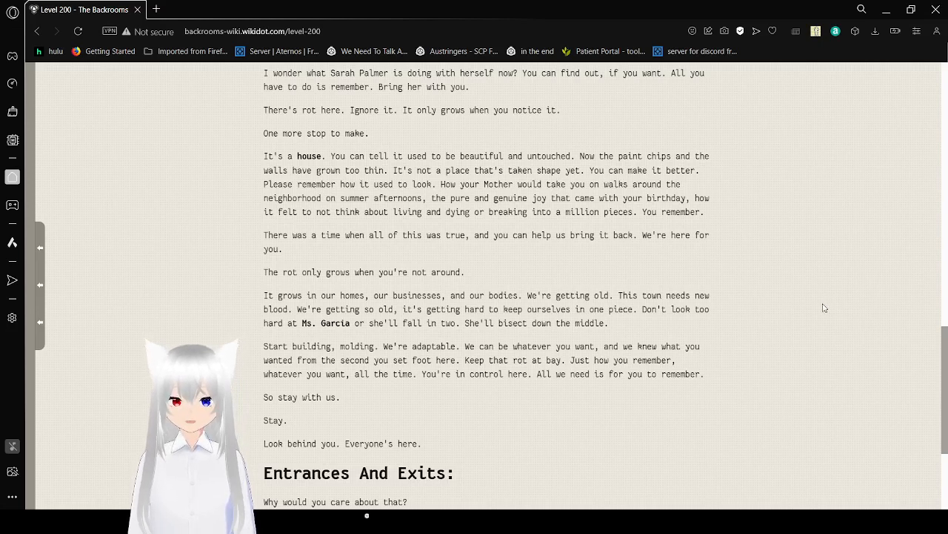
scroll("down", 3)
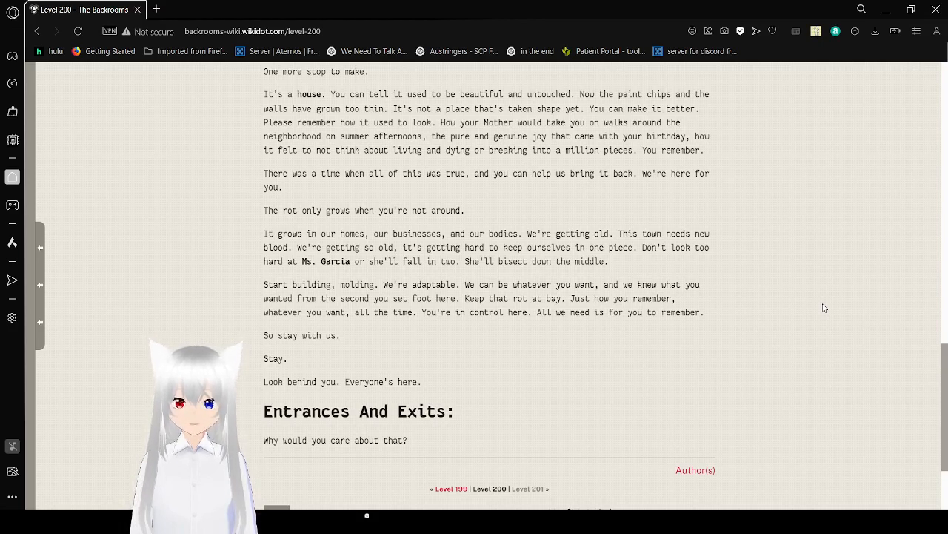
scroll("down", 3)
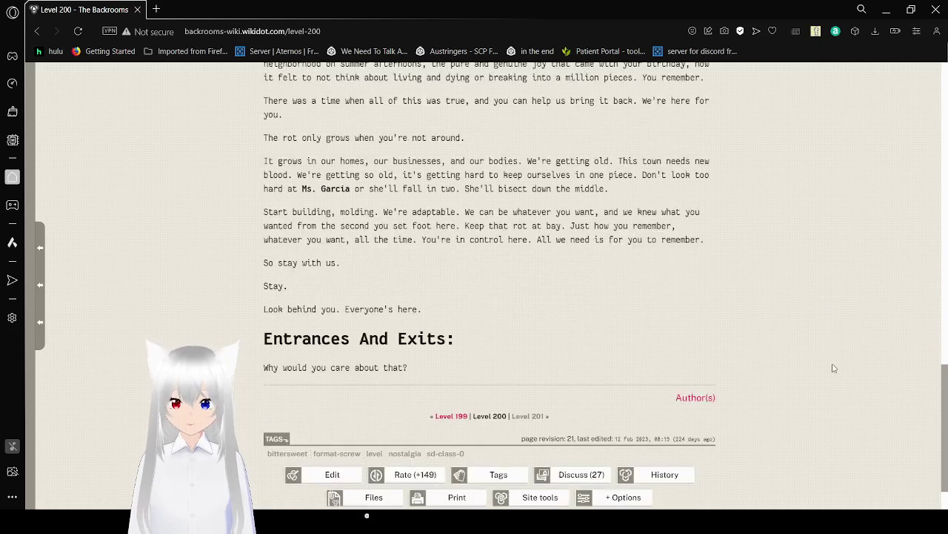
scroll("down", 3)
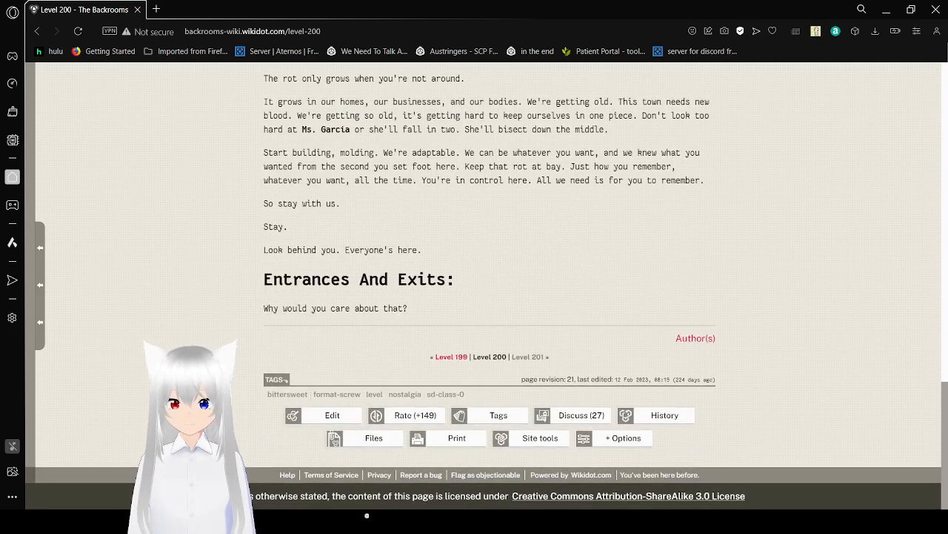